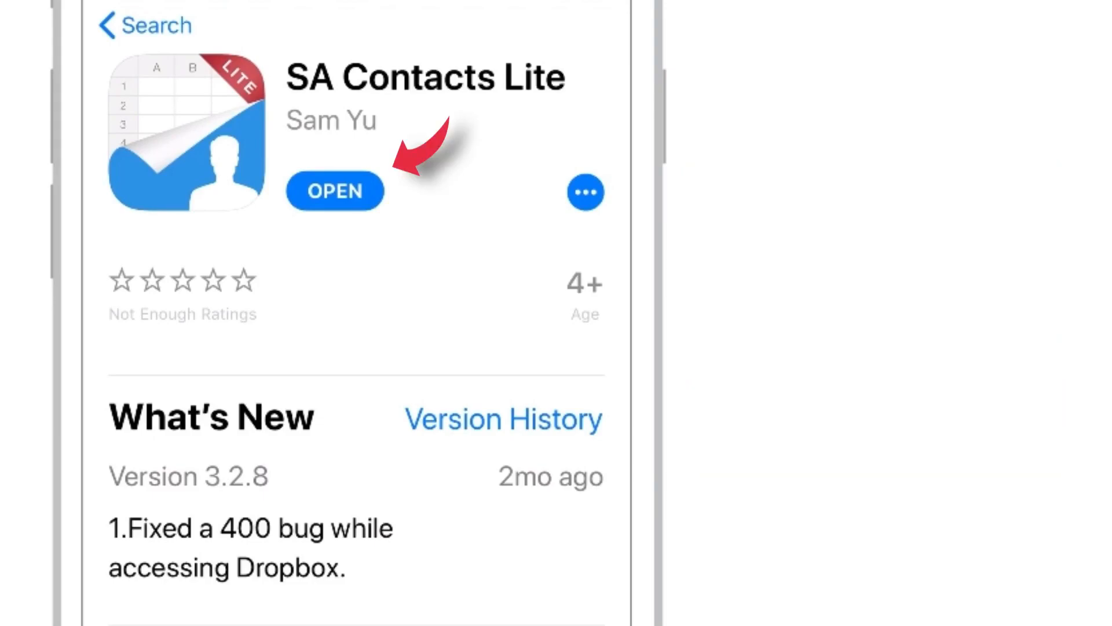
Launch SA Contacts Lite from the App Store and allow it access to the contacts.
click(335, 190)
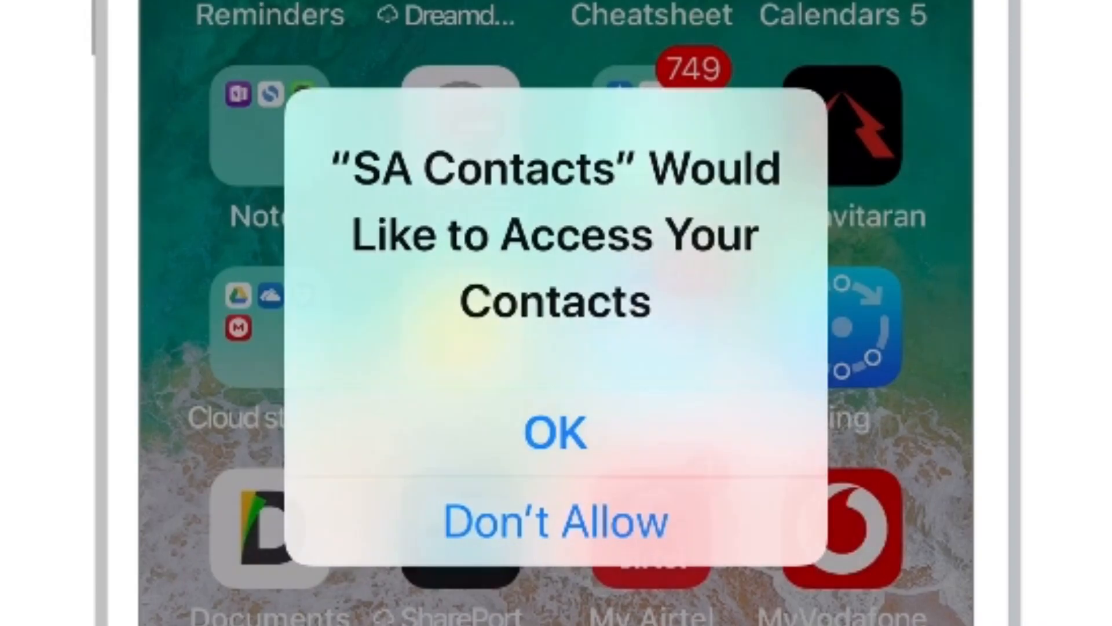
click(556, 431)
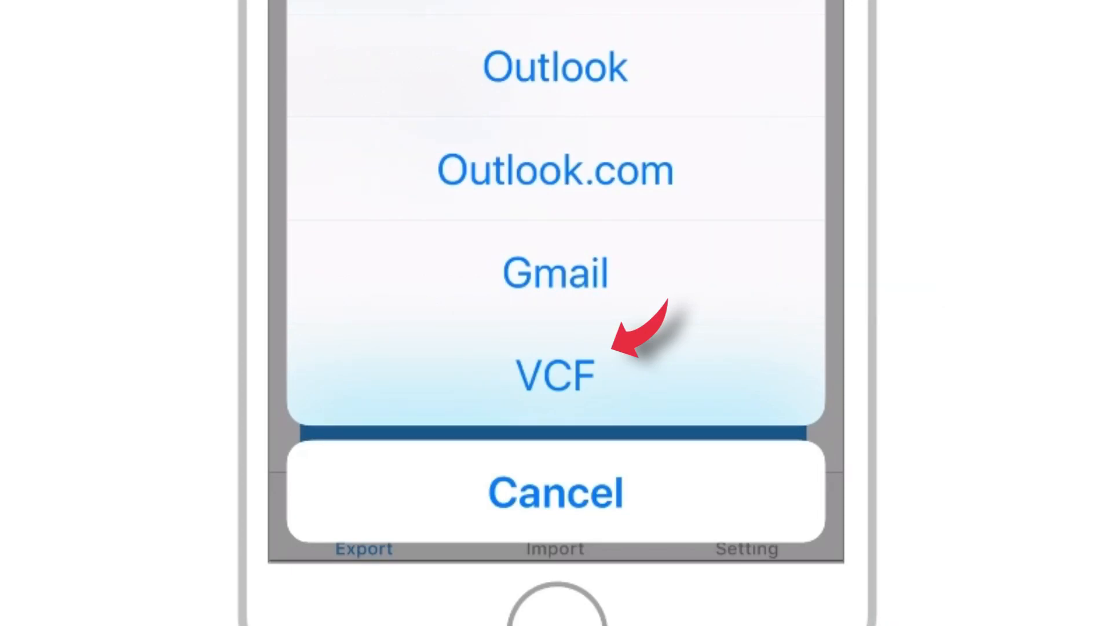
Choose VCF as the Property Style for exporting all contacts.
click(555, 373)
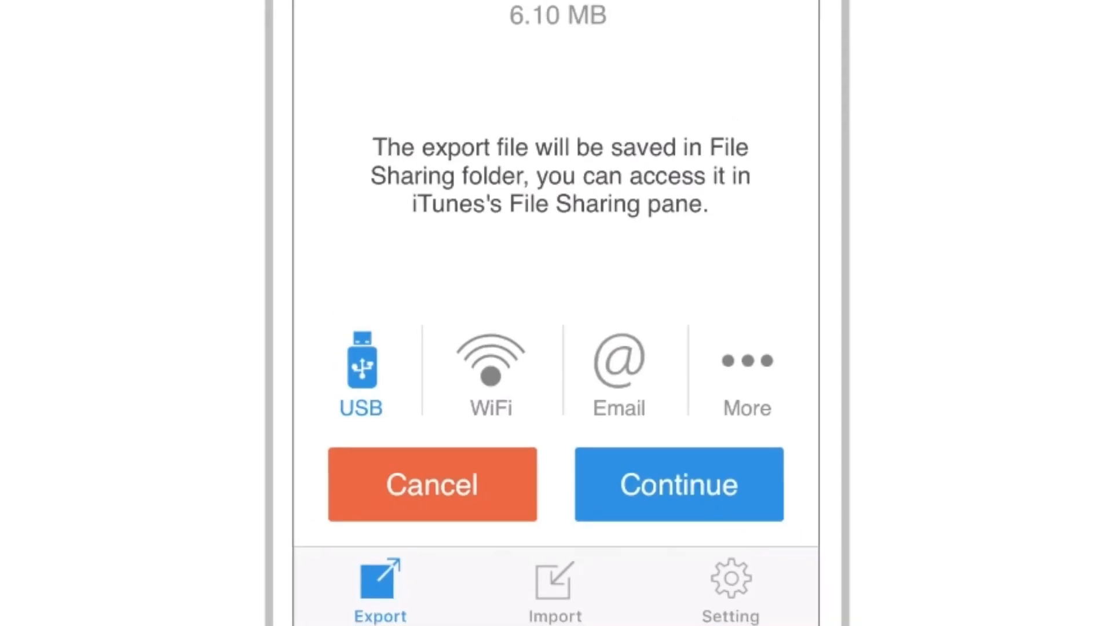
Save the 6.10 MB VCF export to the File Sharing folder.
click(677, 483)
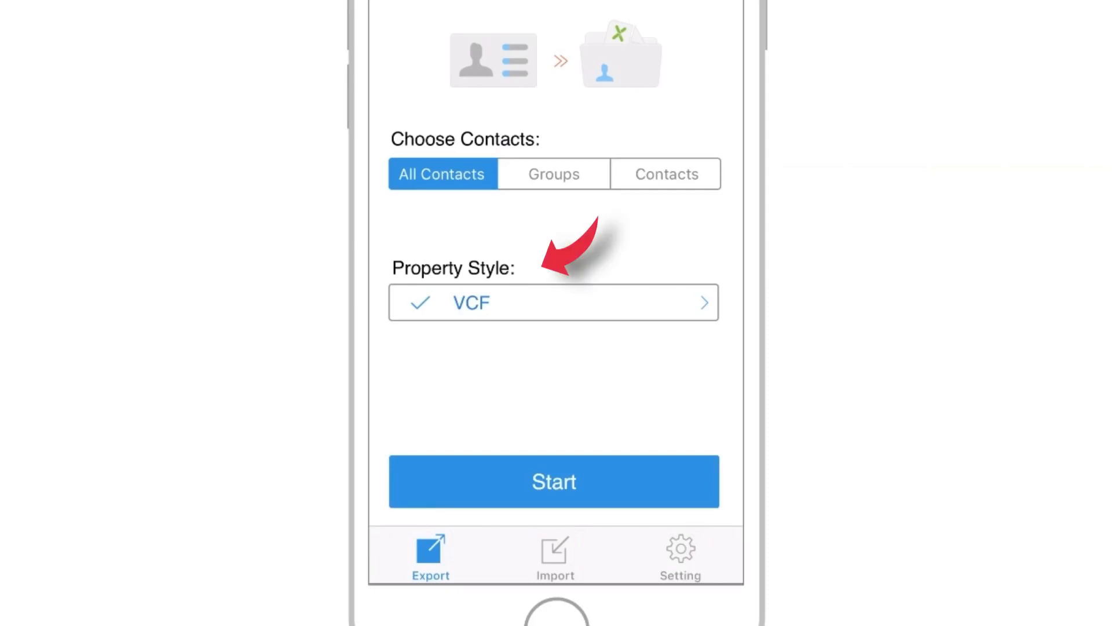
Export all contacts in Separated style, saving Seped-171228.zip to File Sharing.
click(552, 301)
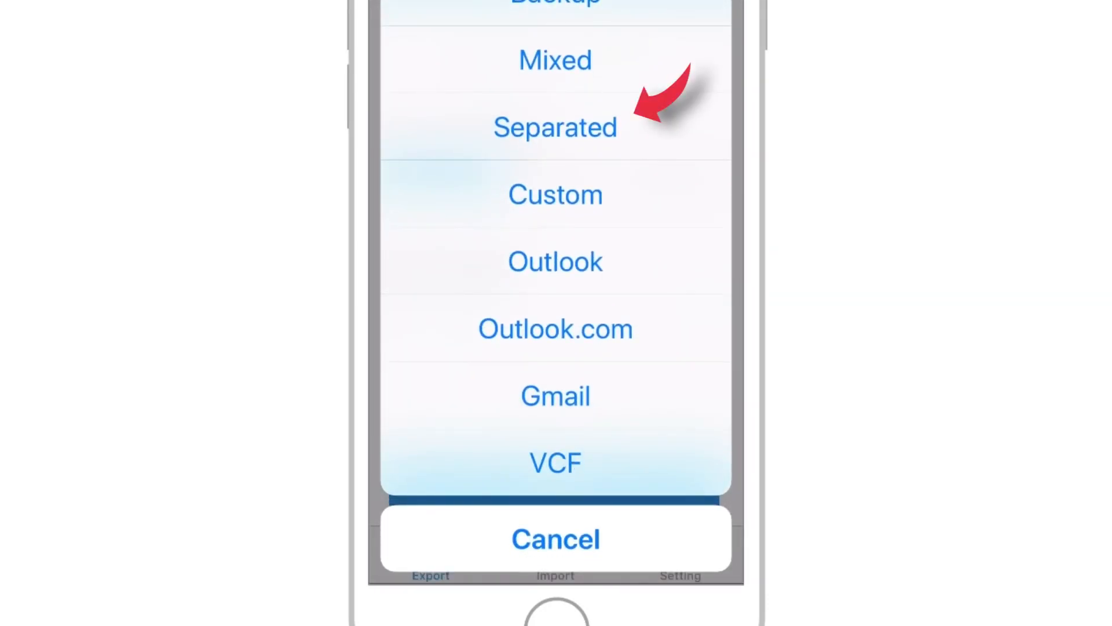
click(555, 461)
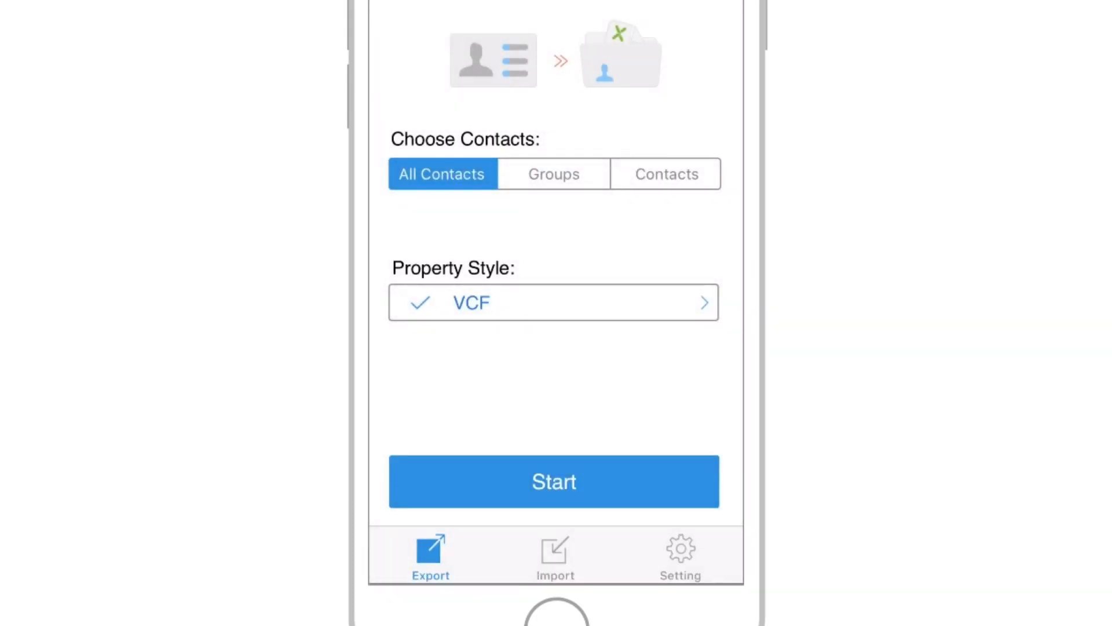
click(554, 481)
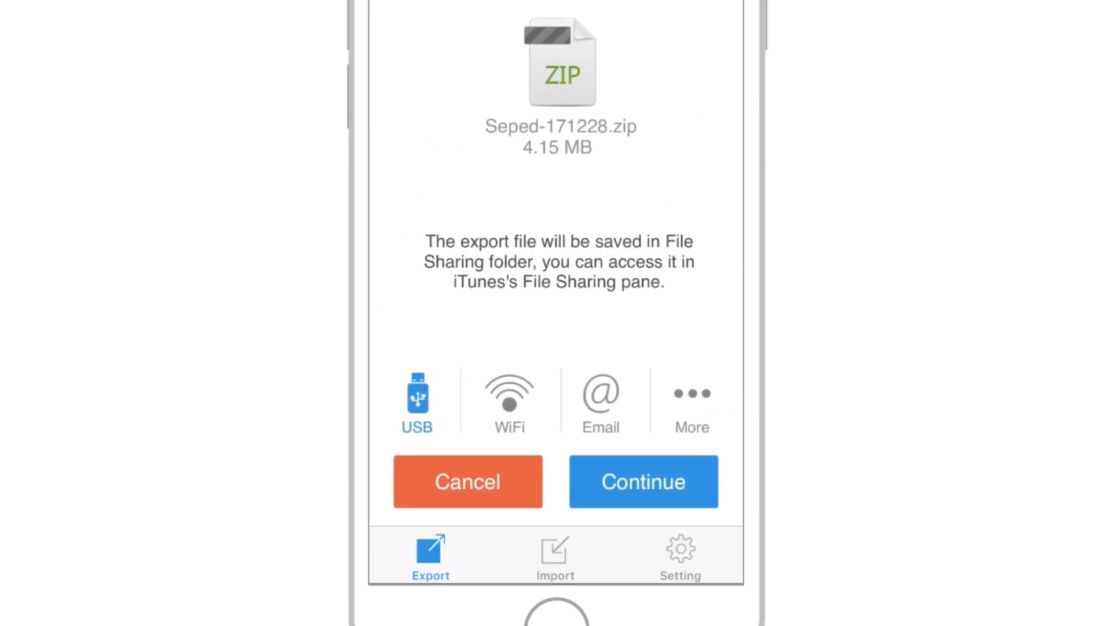
click(642, 481)
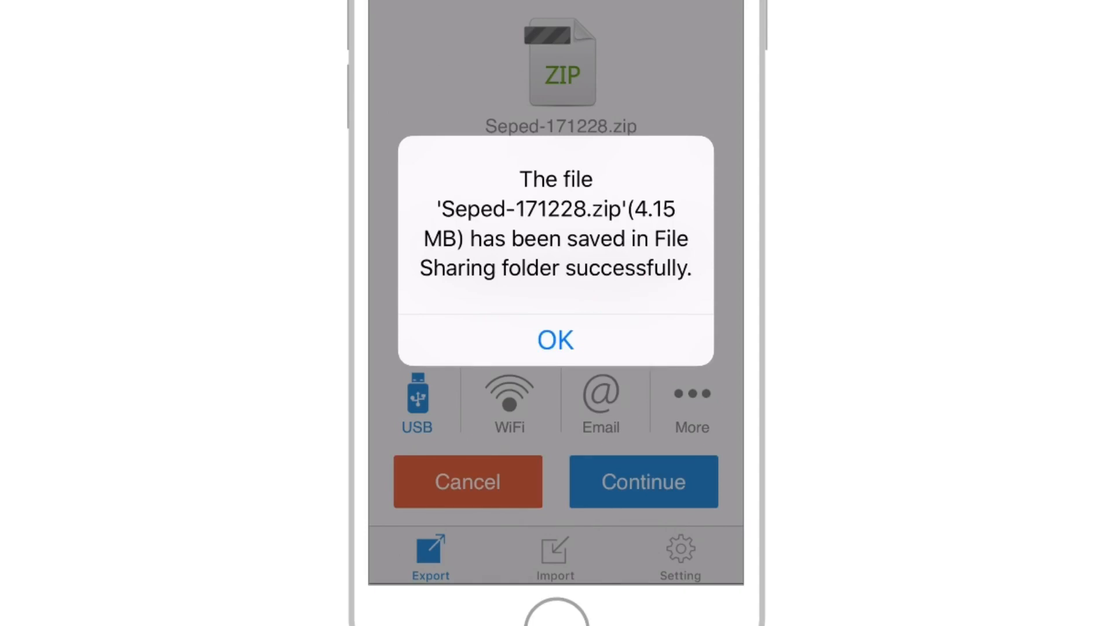
click(556, 339)
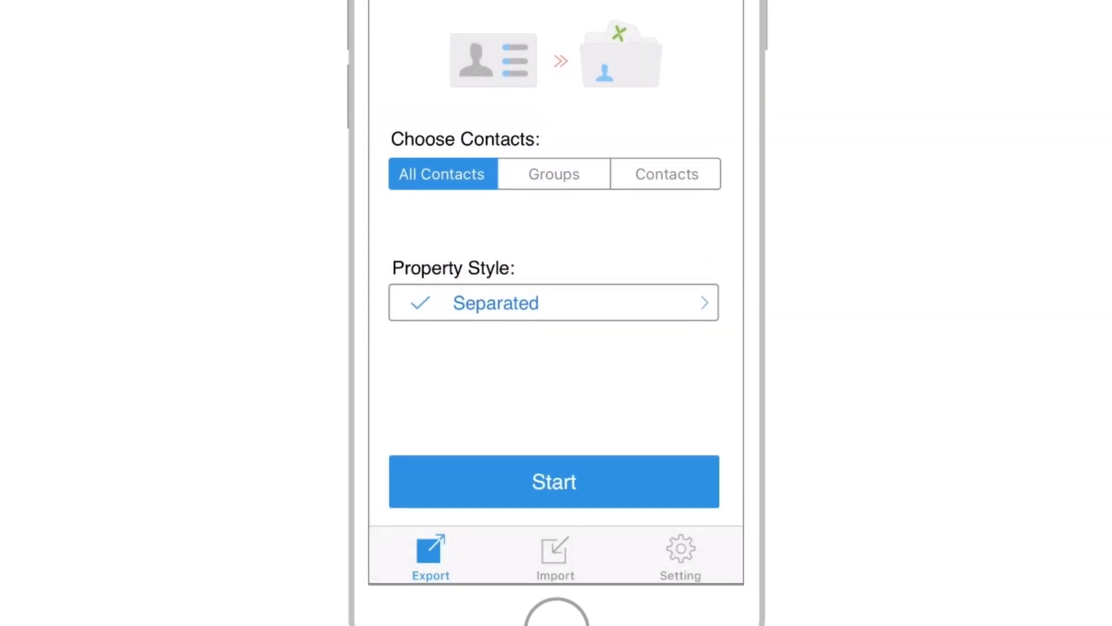
click(553, 302)
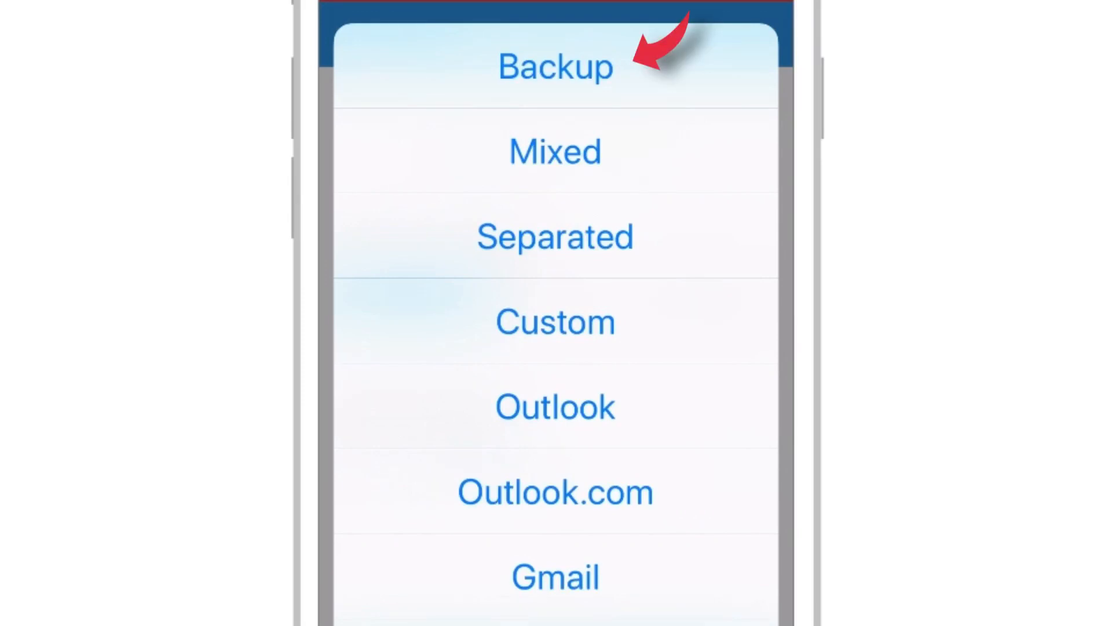
Export all contacts as a Backup, saving Backup-171228.zip to File Sharing.
click(555, 66)
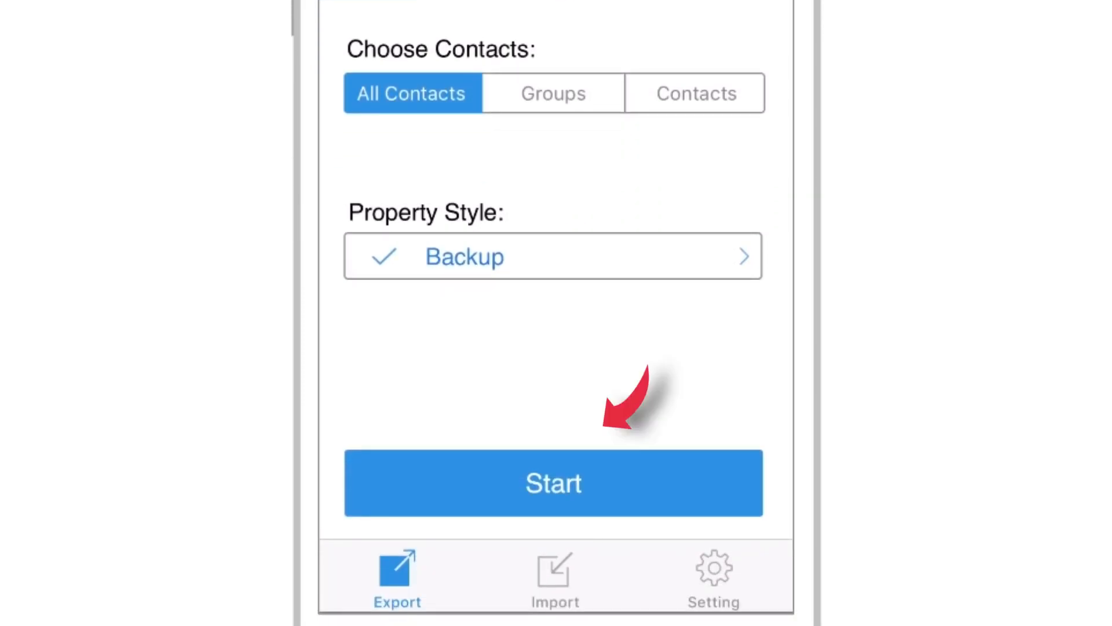
click(553, 483)
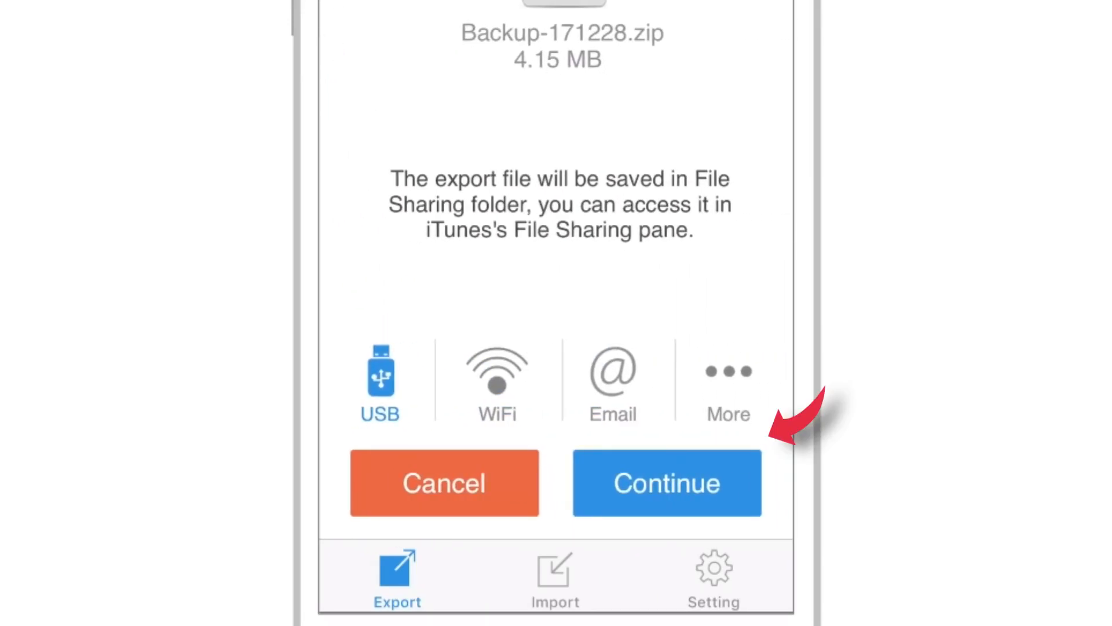
click(667, 482)
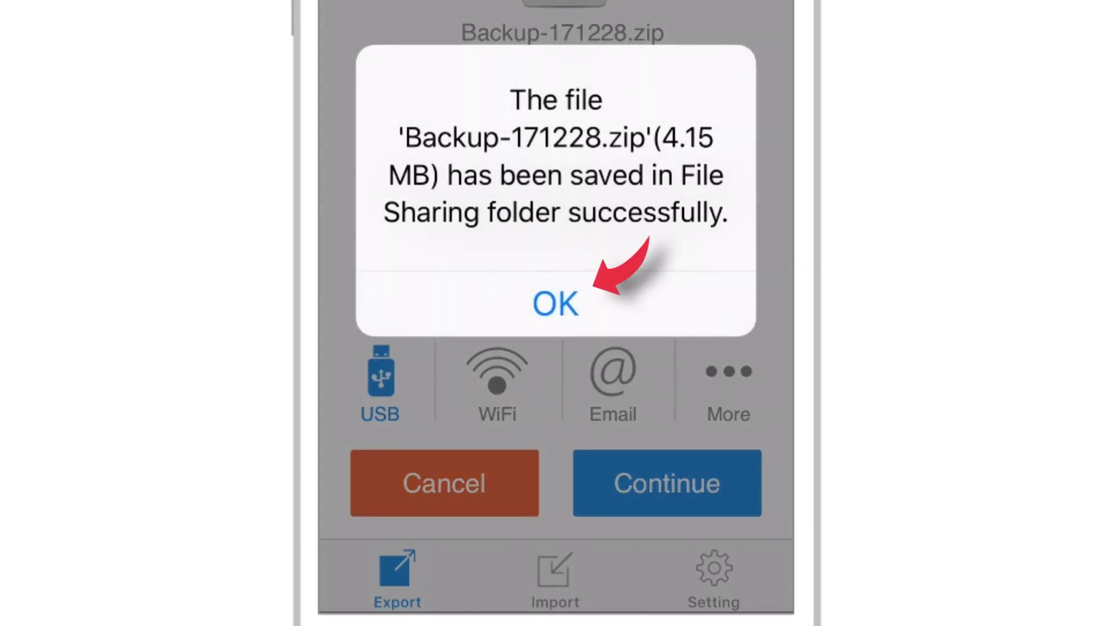
click(555, 302)
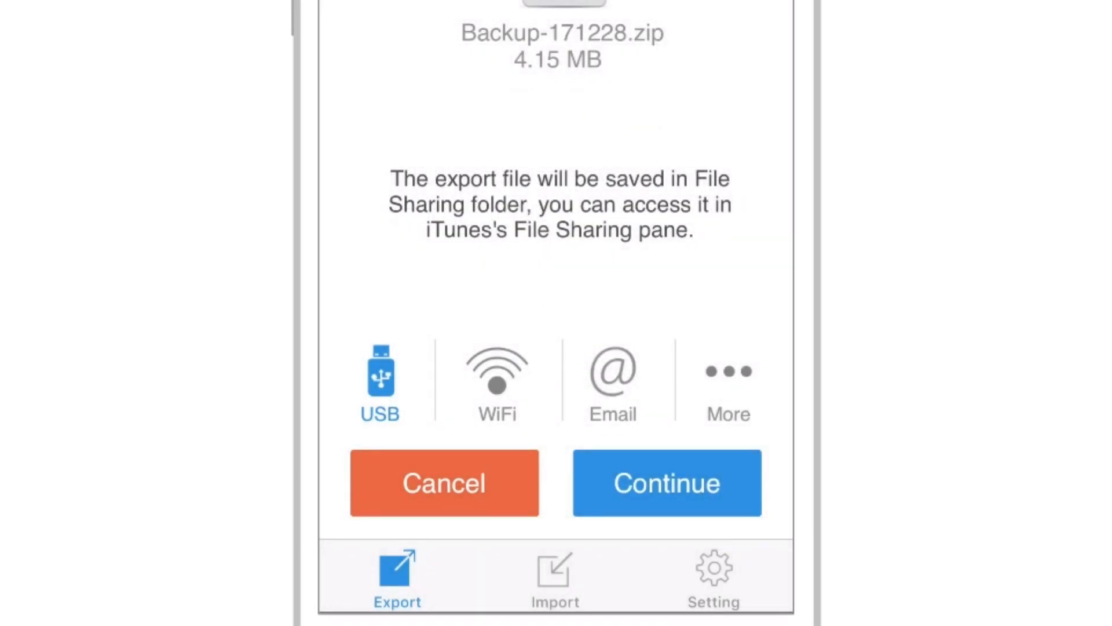
click(443, 482)
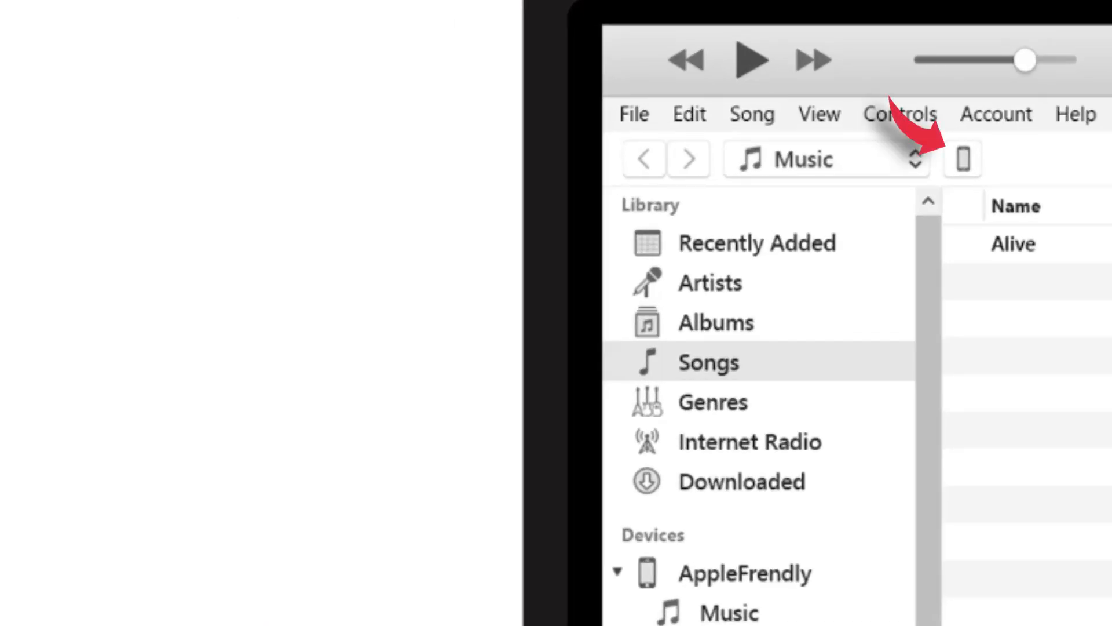
Show SA Contacts' shared documents in the iPhone's File Sharing section.
click(961, 159)
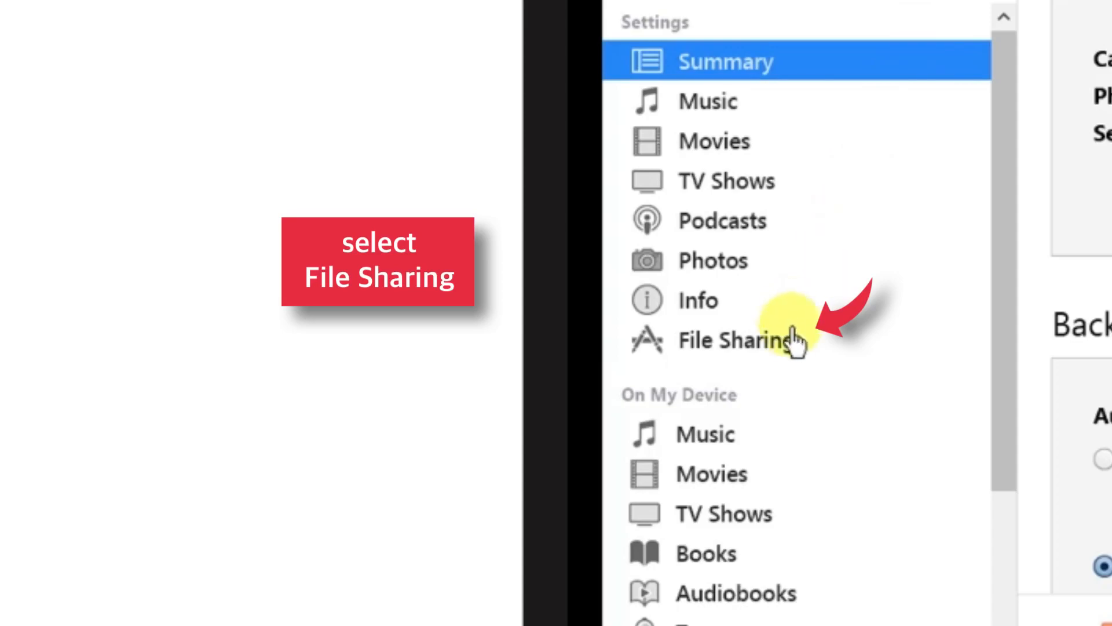
click(736, 341)
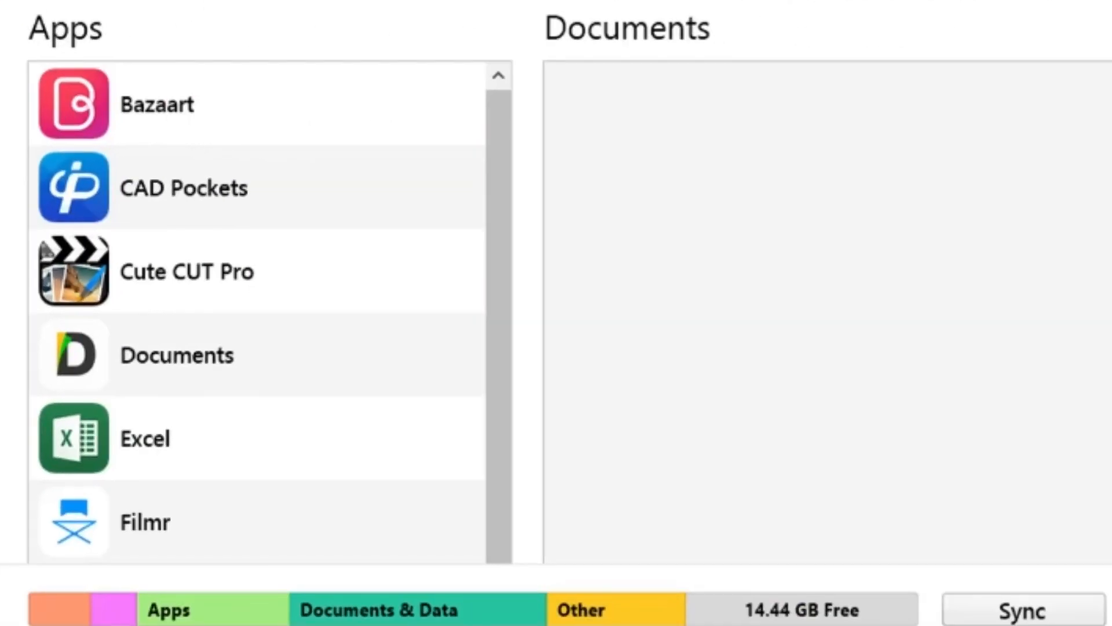
scroll(down, 3)
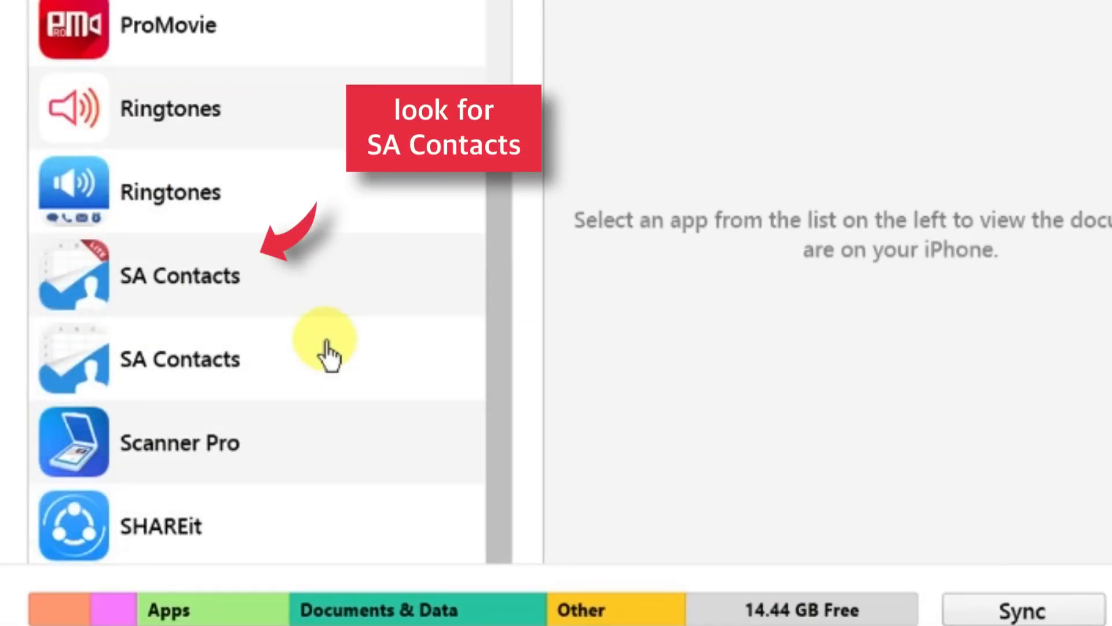
click(180, 275)
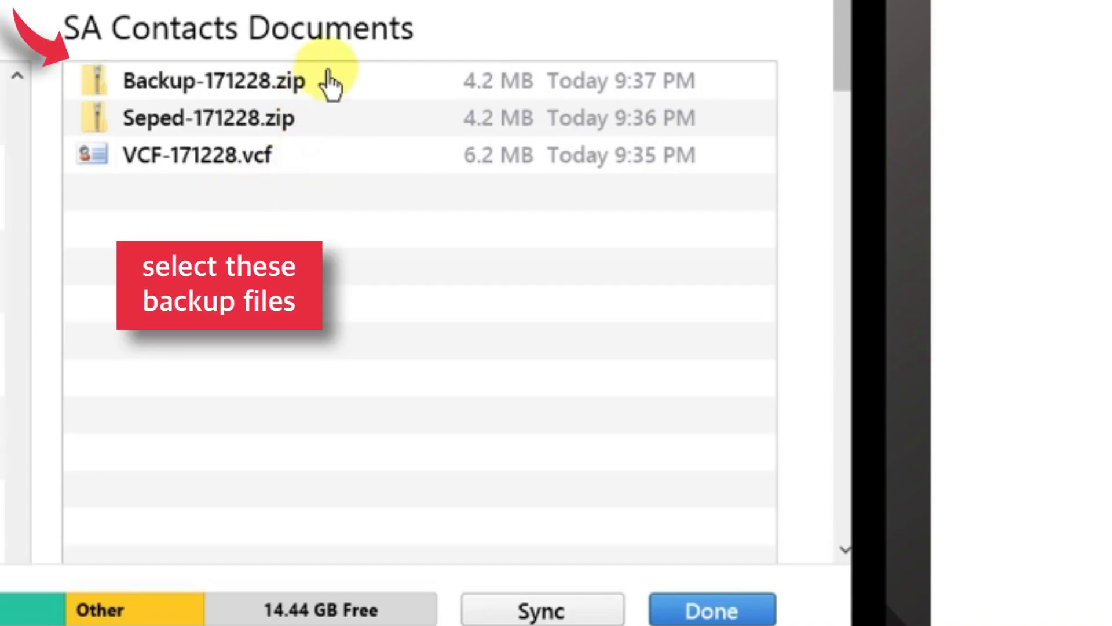
Save Backup-171228.zip, Seped-171228.zip and VCF-171228.vcf to the Youtube-contacts folder.
click(213, 80)
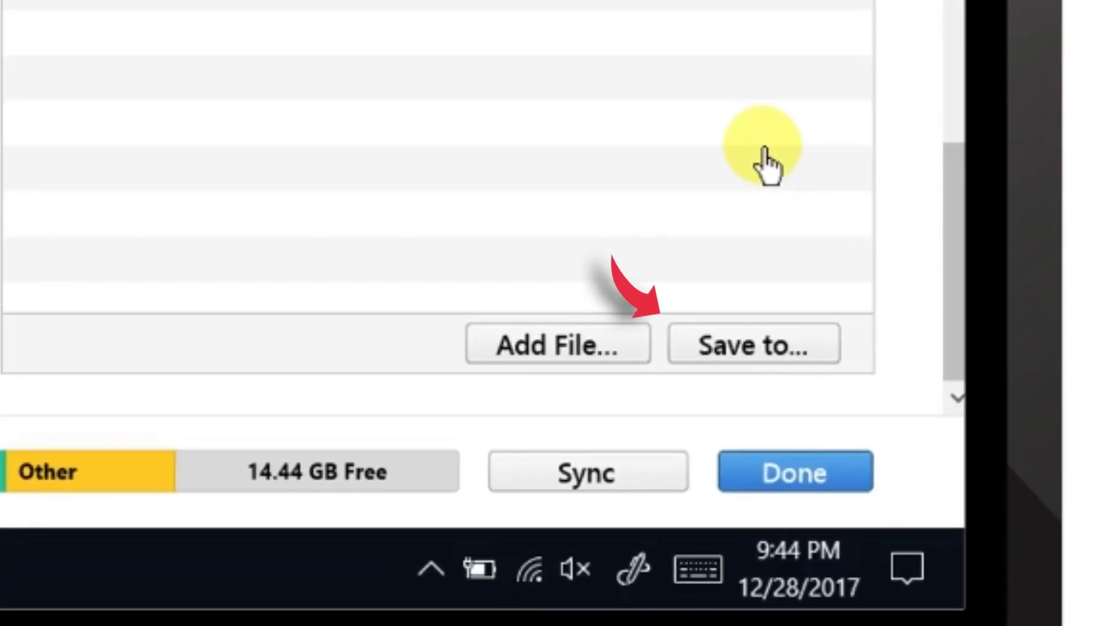
click(753, 345)
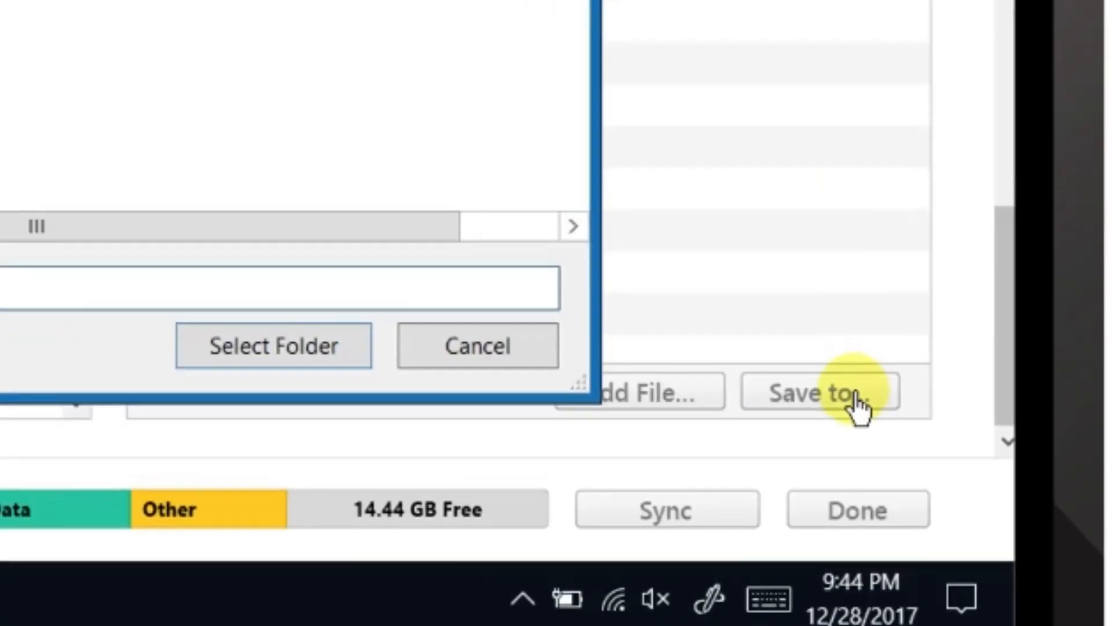
click(823, 391)
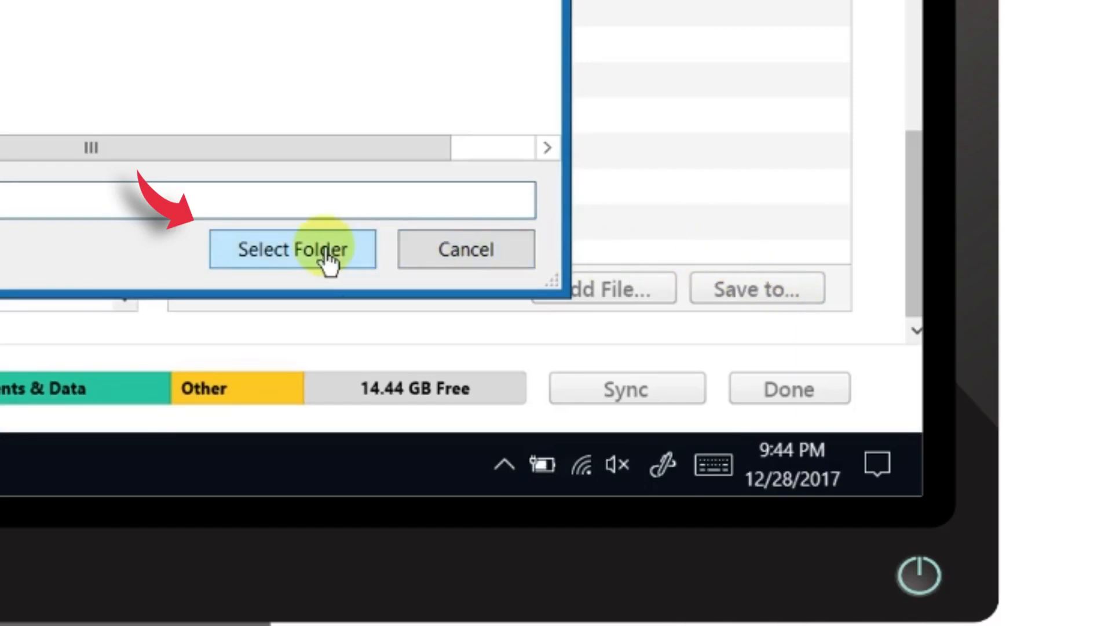
click(291, 249)
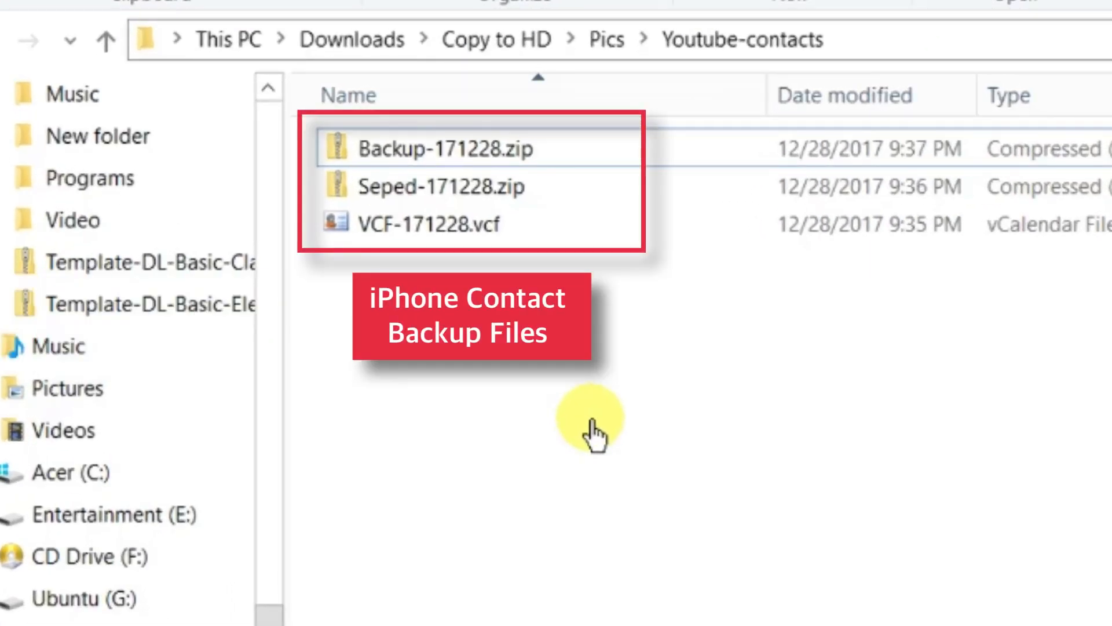
click(430, 225)
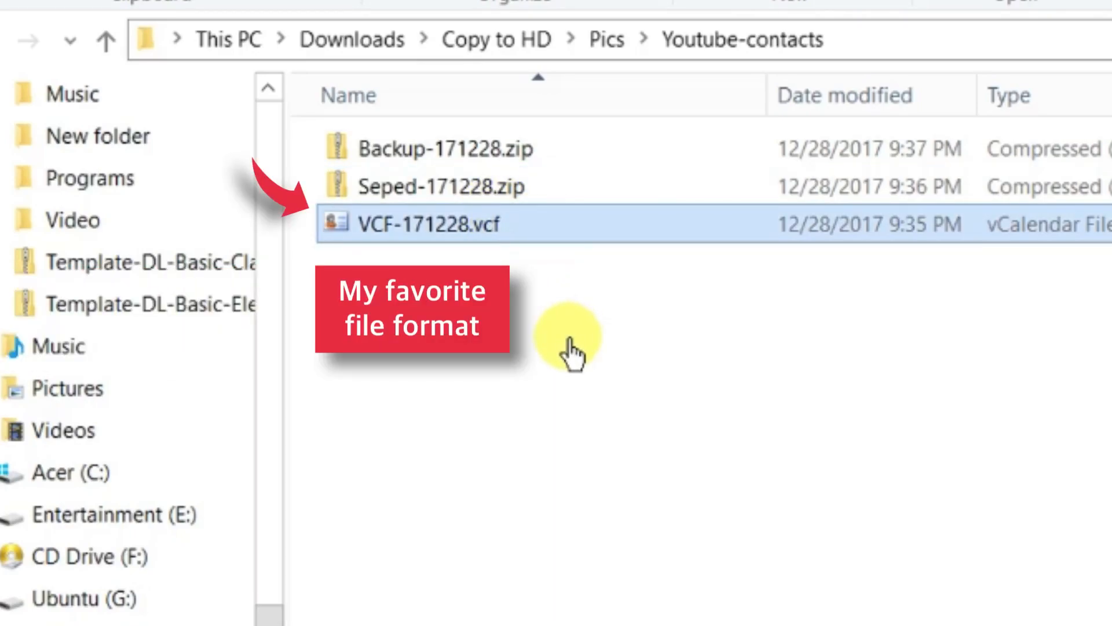
mouse_move(553, 196)
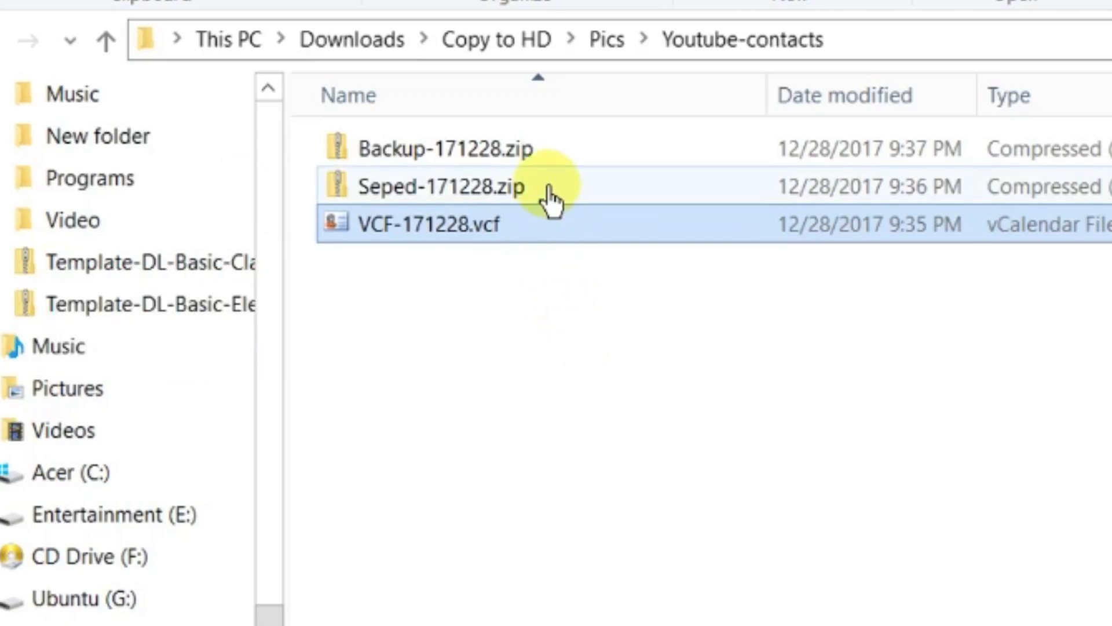
double_click(443, 186)
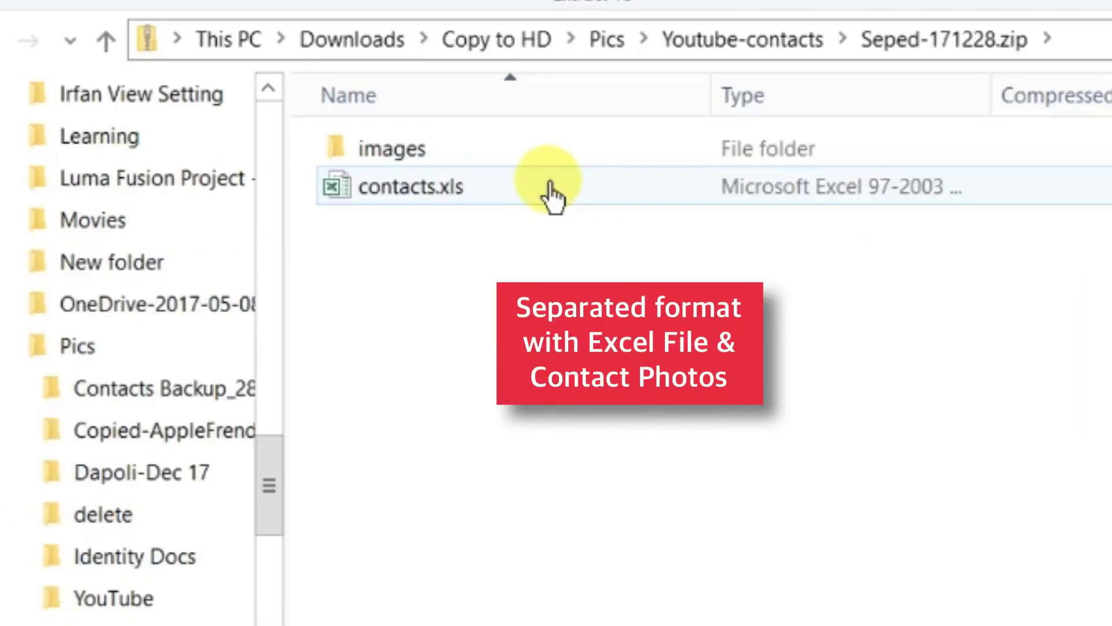
mouse_move(625, 195)
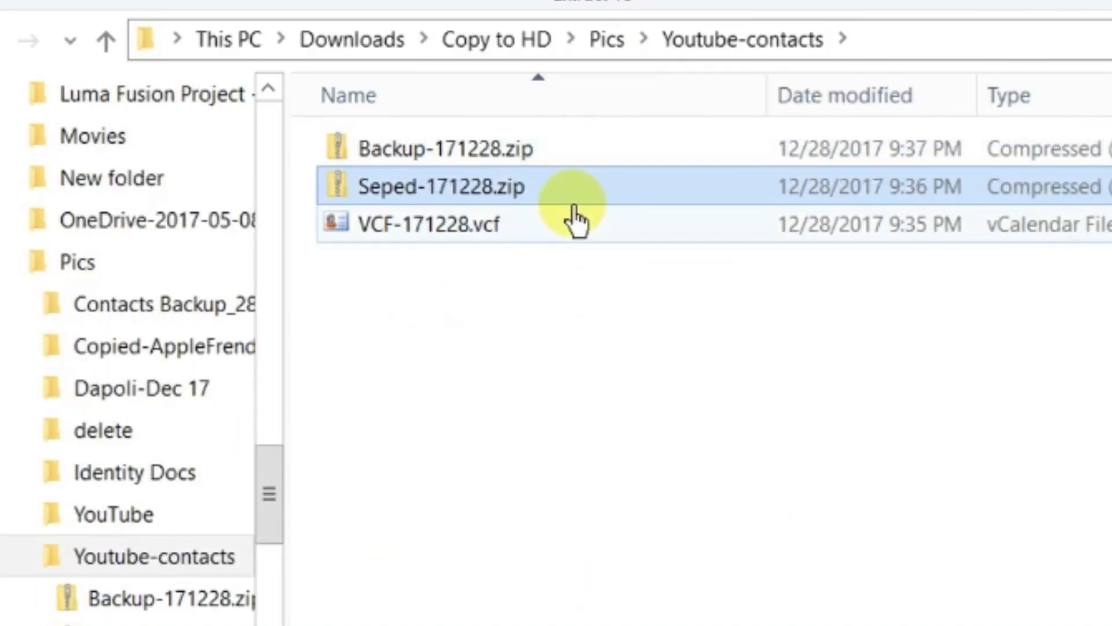
double_click(446, 147)
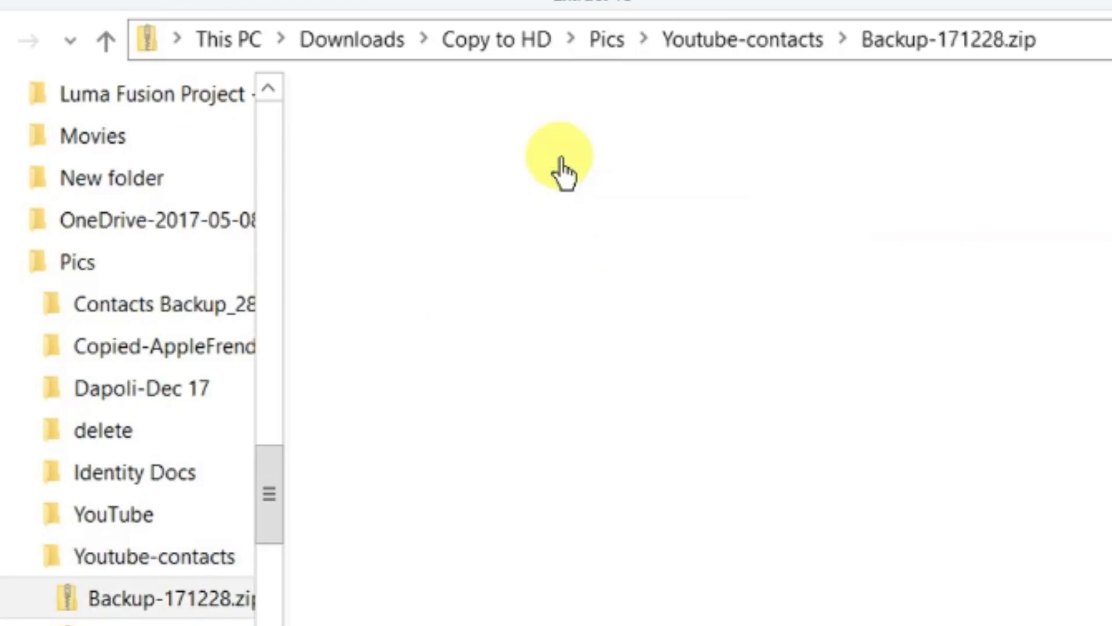
double_click(164, 596)
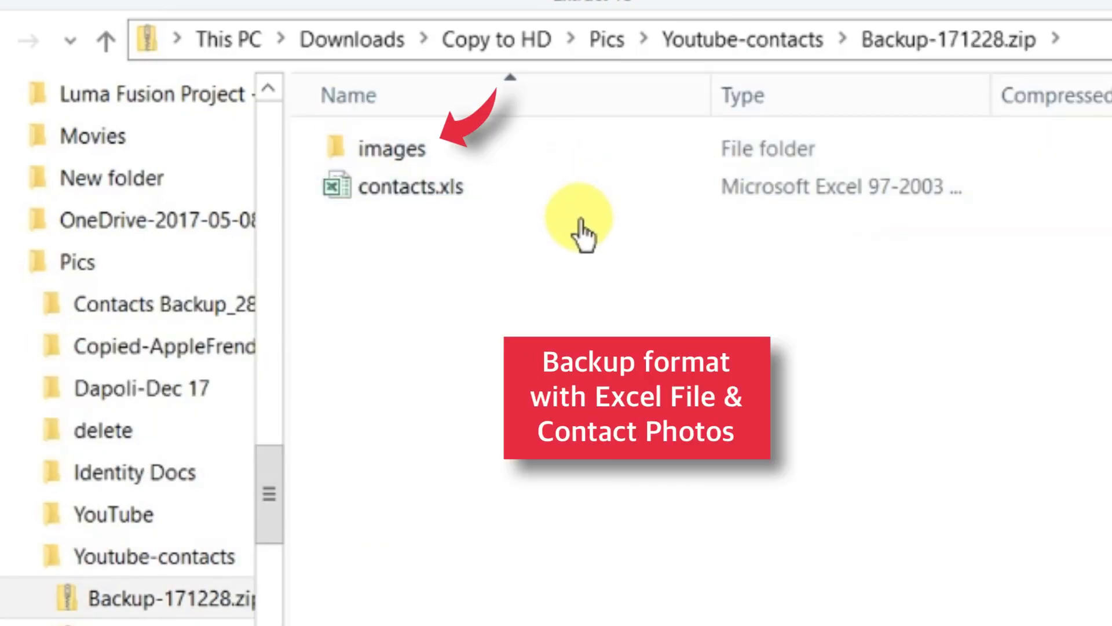
click(392, 148)
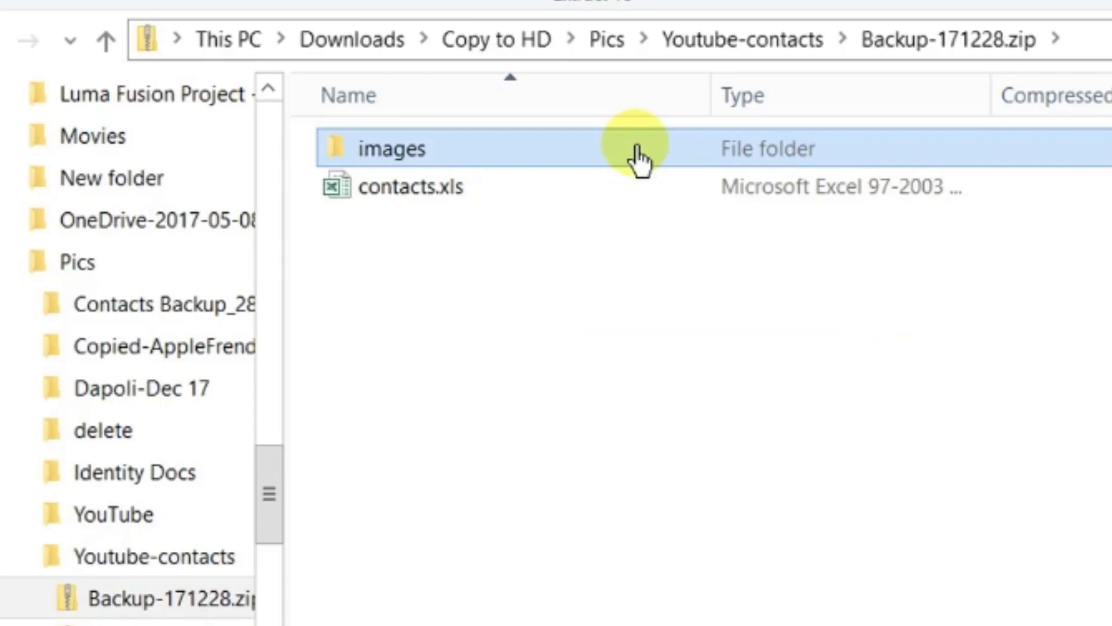
click(426, 187)
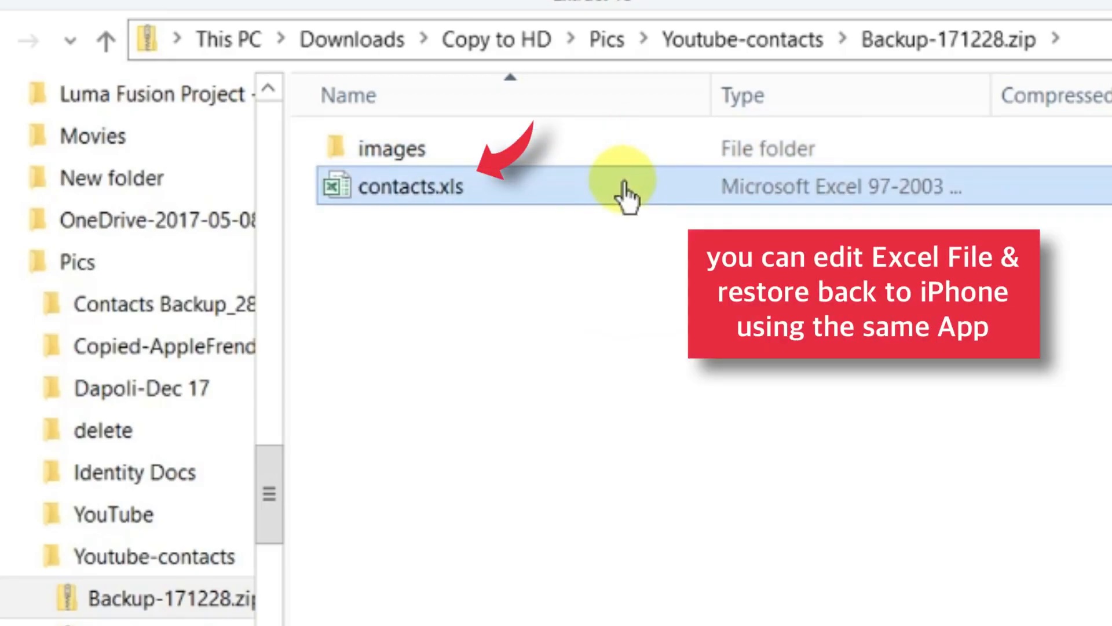
mouse_move(603, 374)
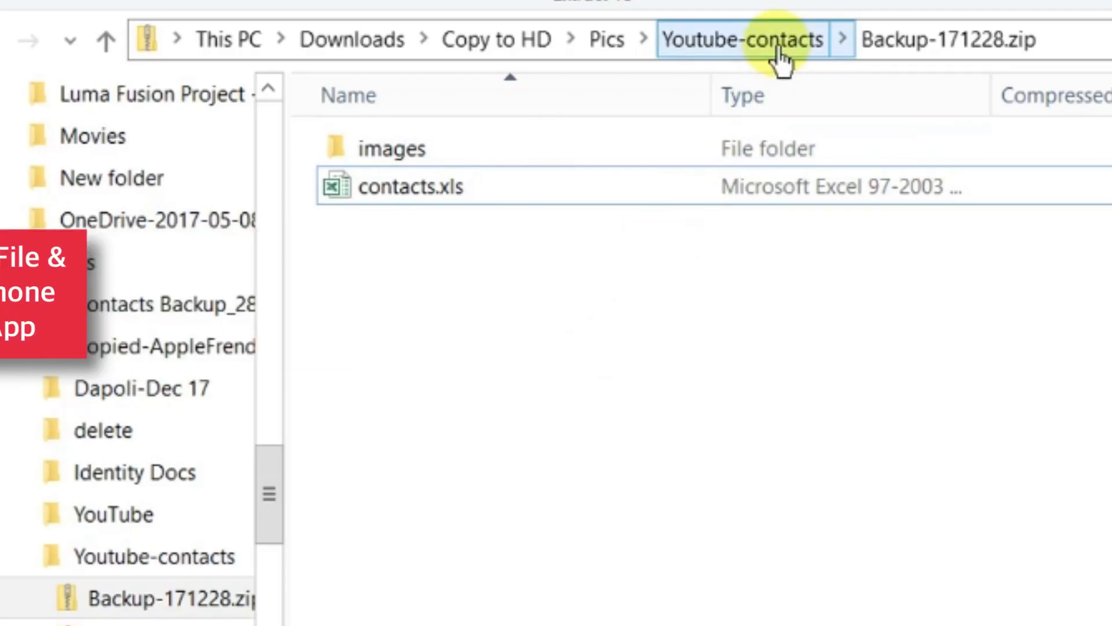
click(741, 40)
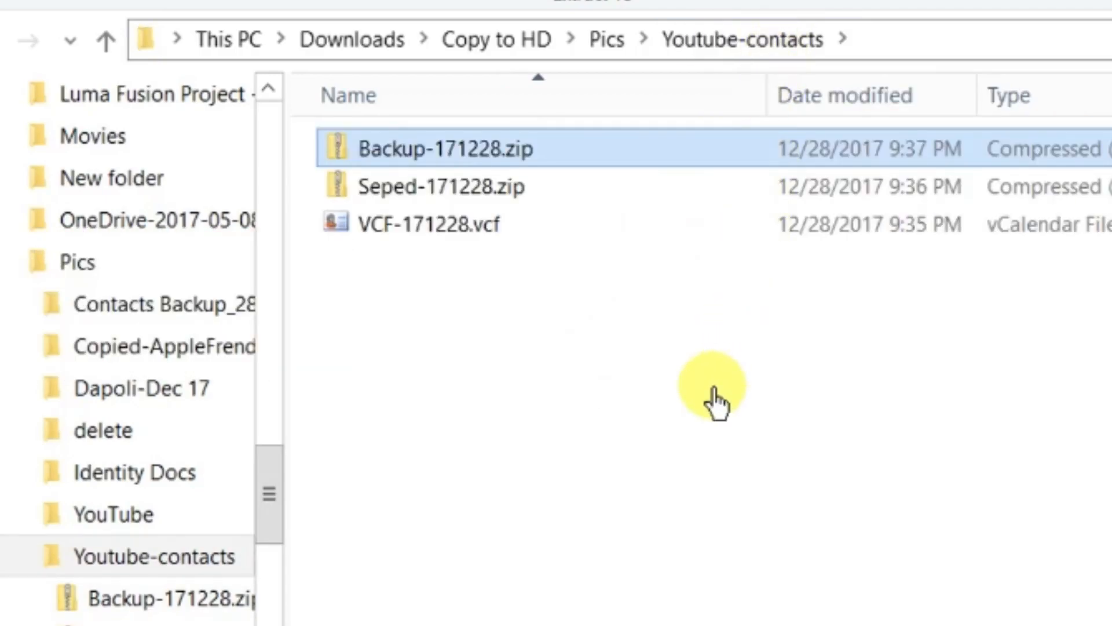